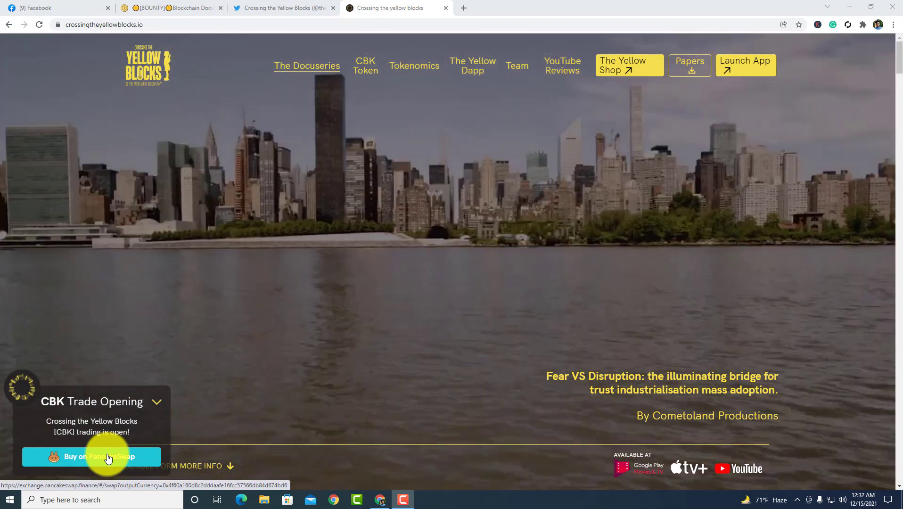
Step: Launch PancakeSwap from the CBK Trade Opening popup's 'Buy on PancakeSwap' button
click(94, 456)
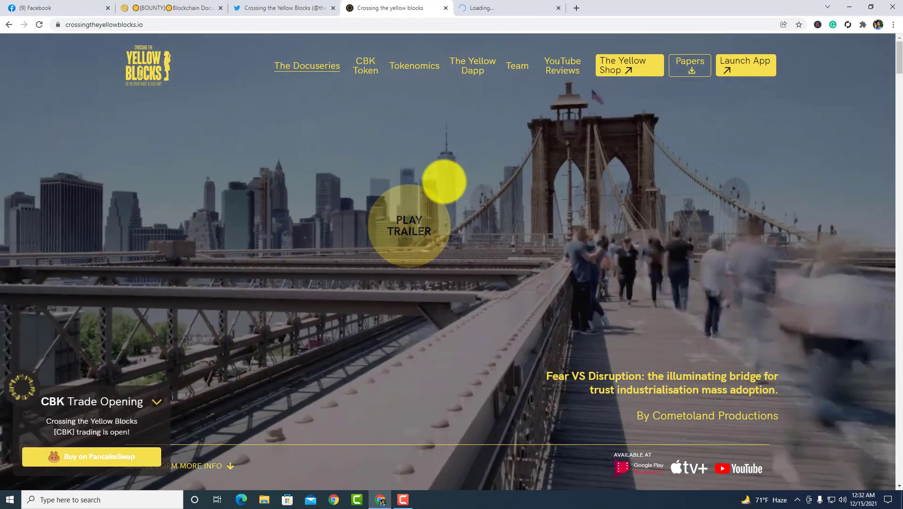
click(91, 456)
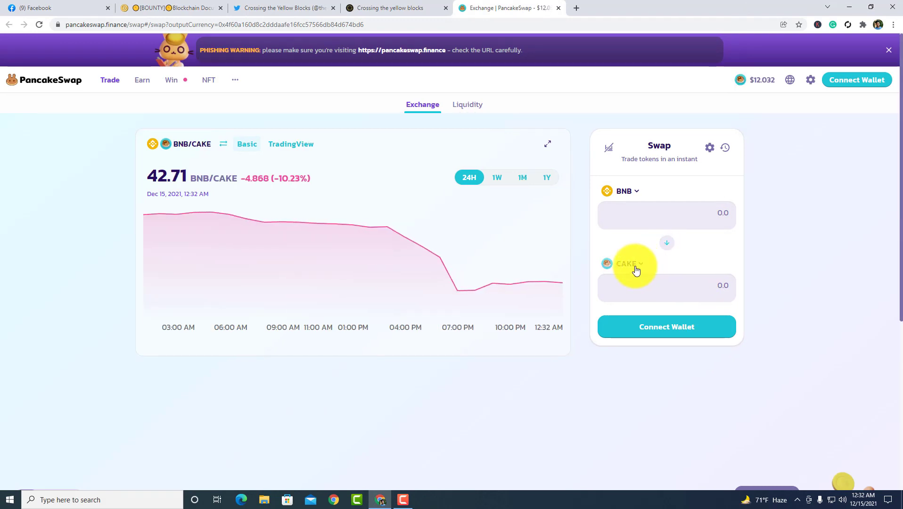
Step: Browse PancakeSwap's Select a Token list, then dismiss it leaving BNB-to-CAKE set
click(627, 263)
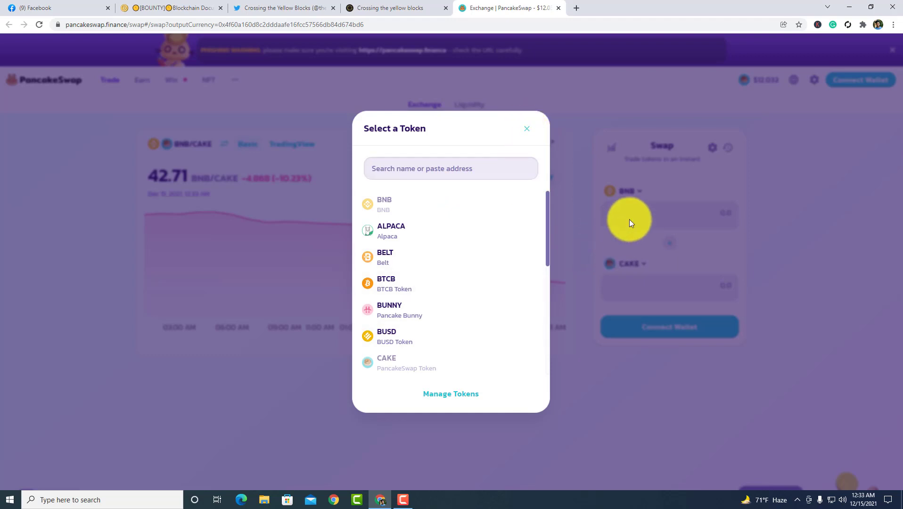
click(526, 129)
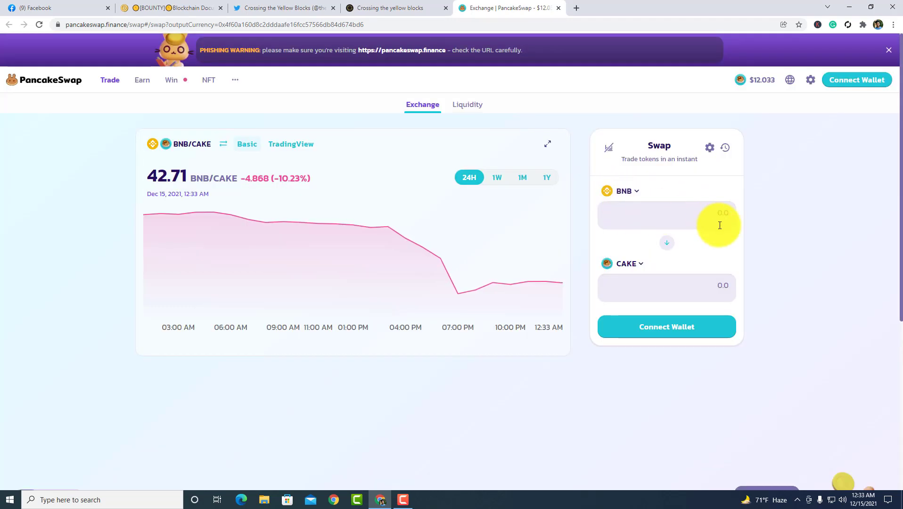
mouse_move(559, 9)
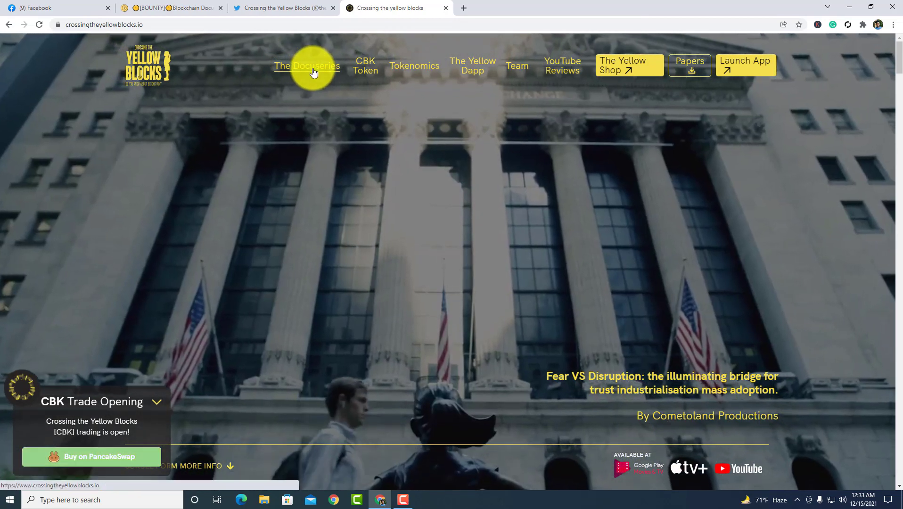
Step: Scroll the homepage past the docuseries guests, About and Episodes to the CBK Token Roadmap
scroll(down, 3)
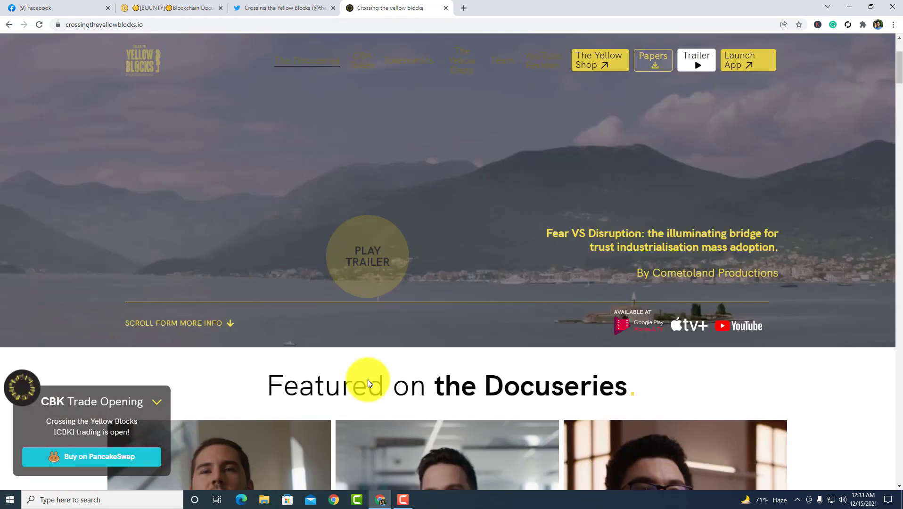
scroll(down, 3)
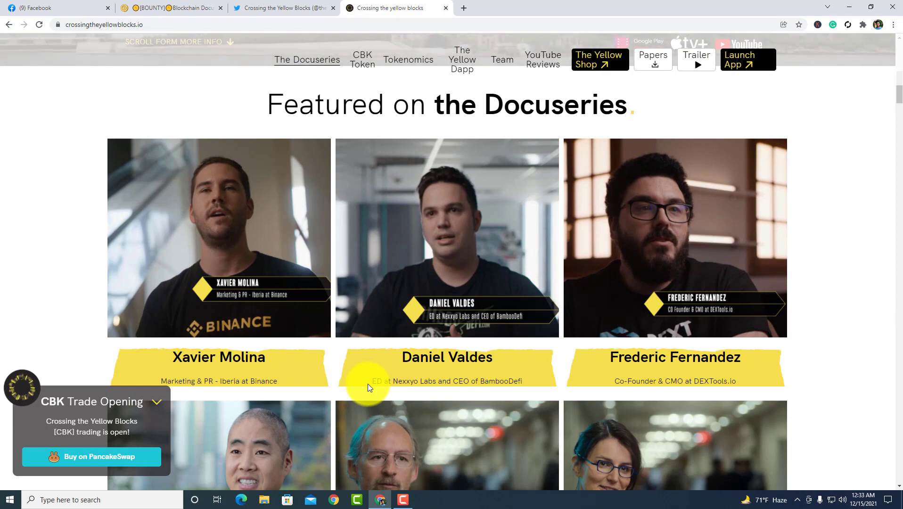
scroll(down, 3)
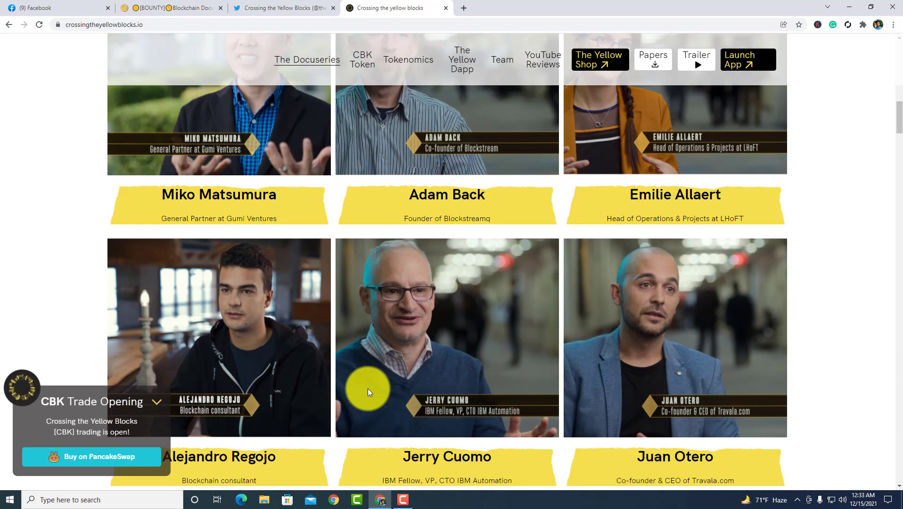
scroll(down, 3)
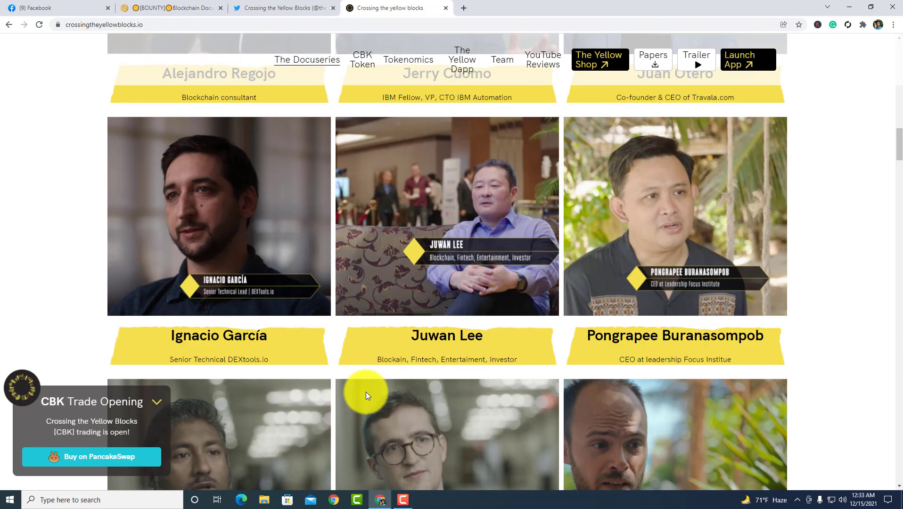
scroll(down, 3)
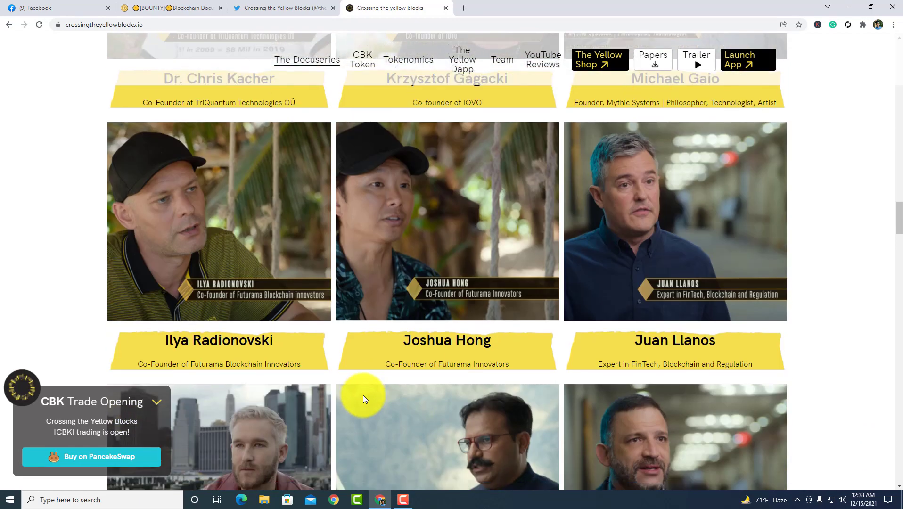
scroll(down, 3)
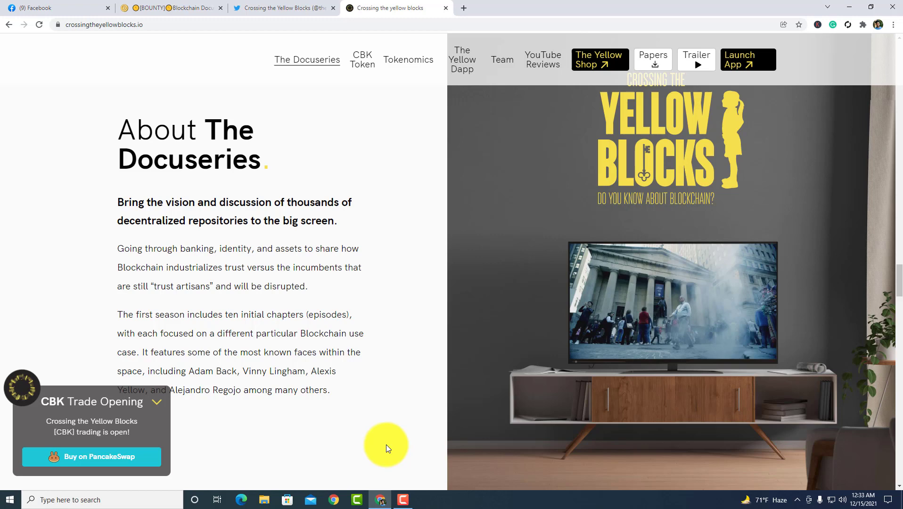
scroll(down, 3)
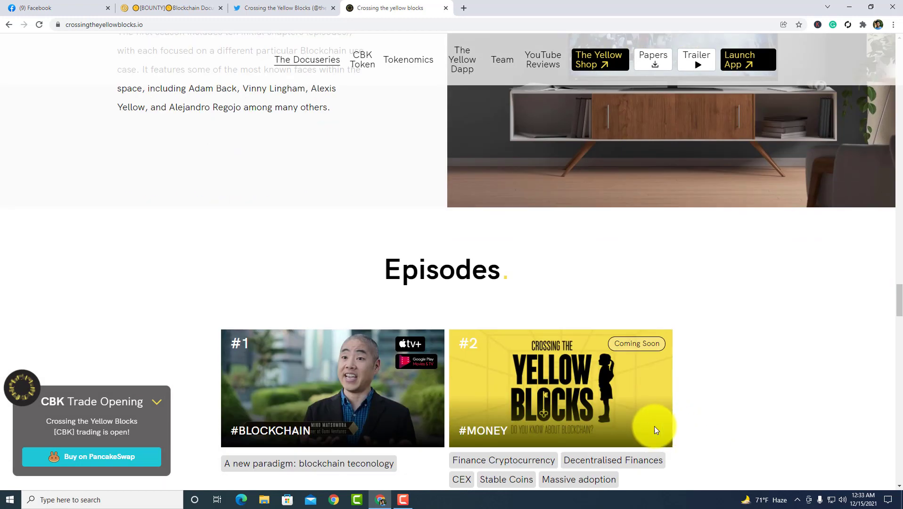
scroll(down, 3)
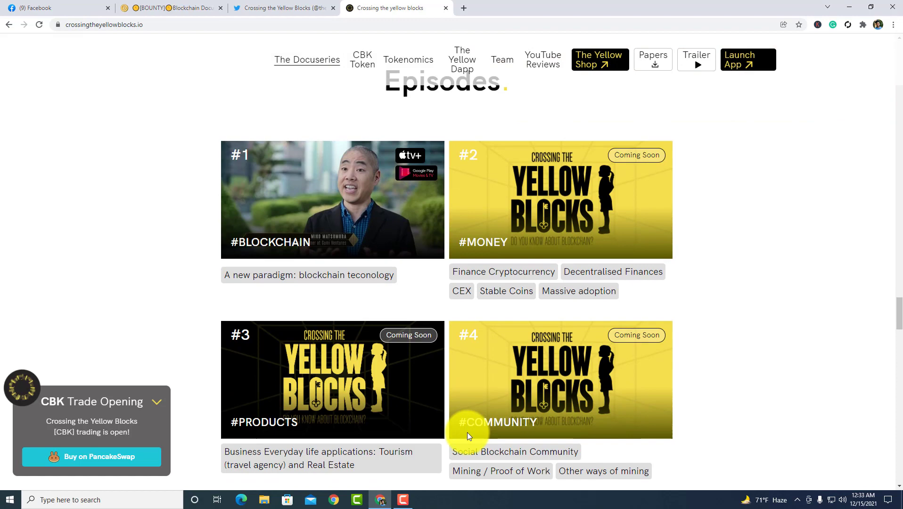
scroll(down, 3)
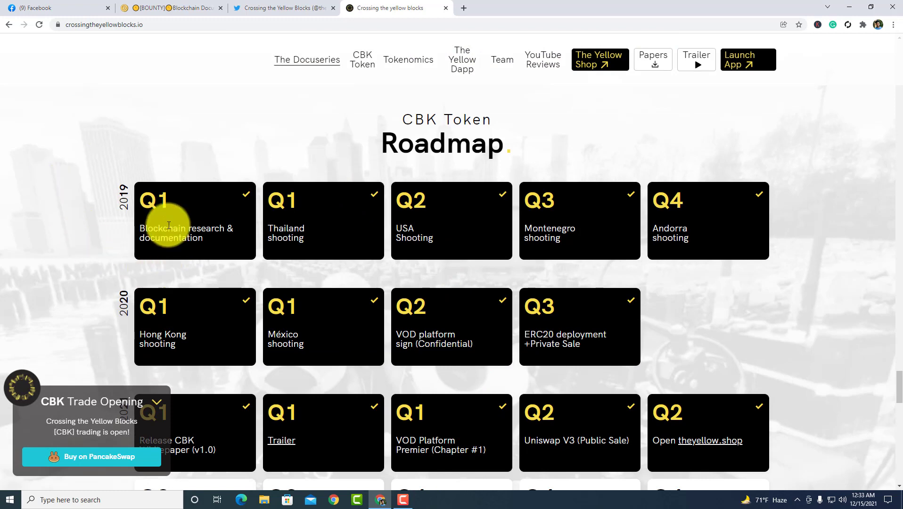
Step: Scroll through the 2021–2022 roadmap milestones down to the Cometoland productions section
scroll(down, 3)
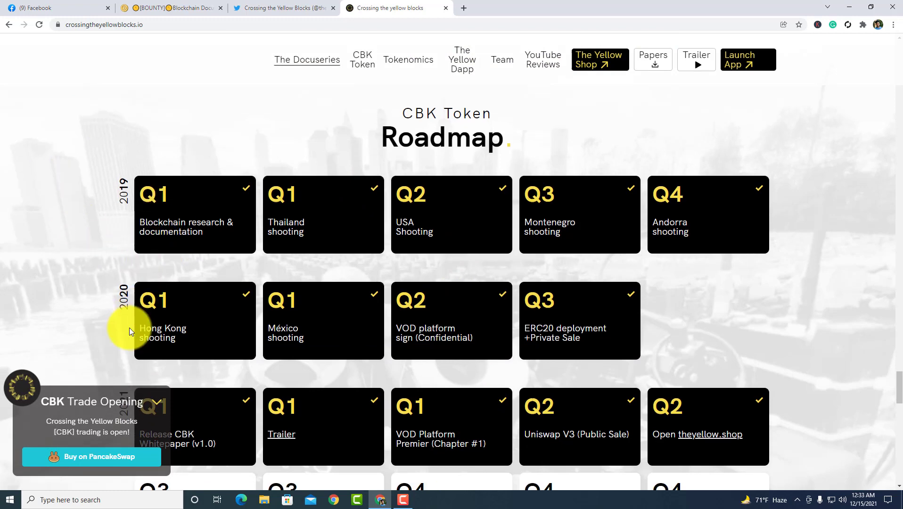
scroll(down, 3)
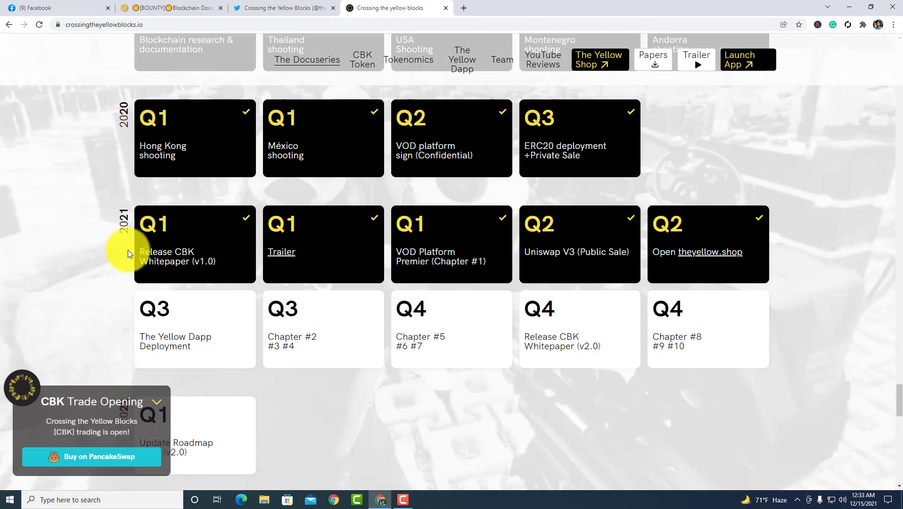
scroll(down, 3)
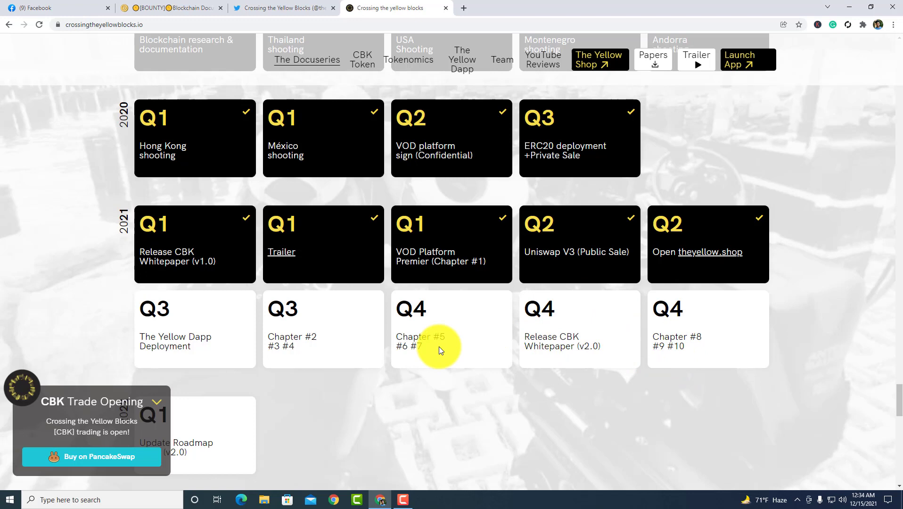
mouse_move(437, 351)
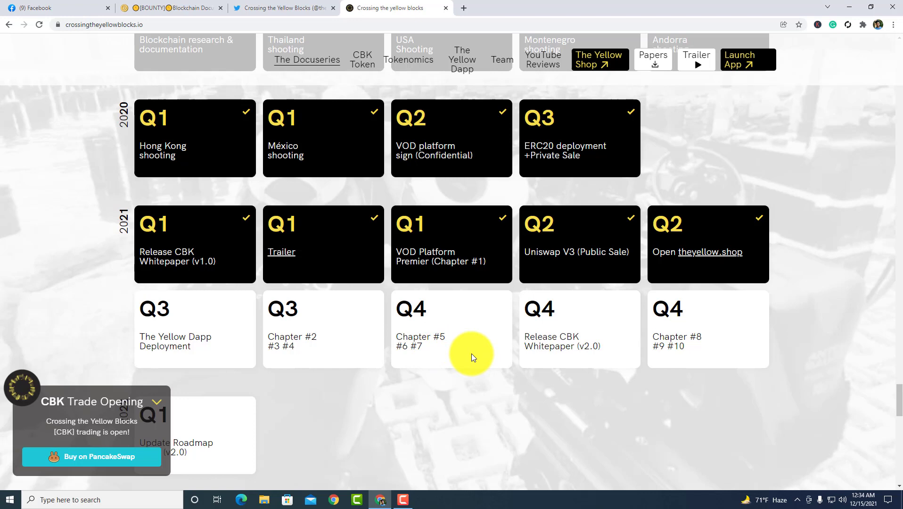
mouse_move(474, 360)
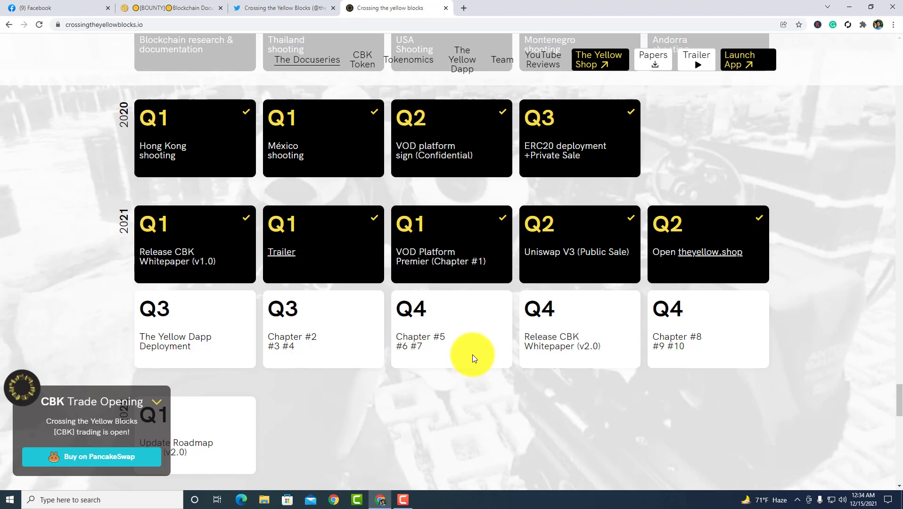
mouse_move(496, 358)
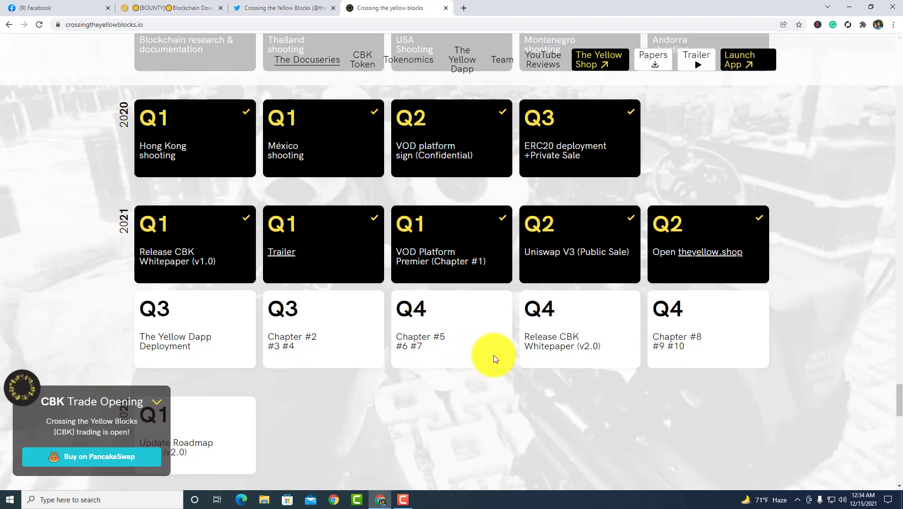
scroll(down, 3)
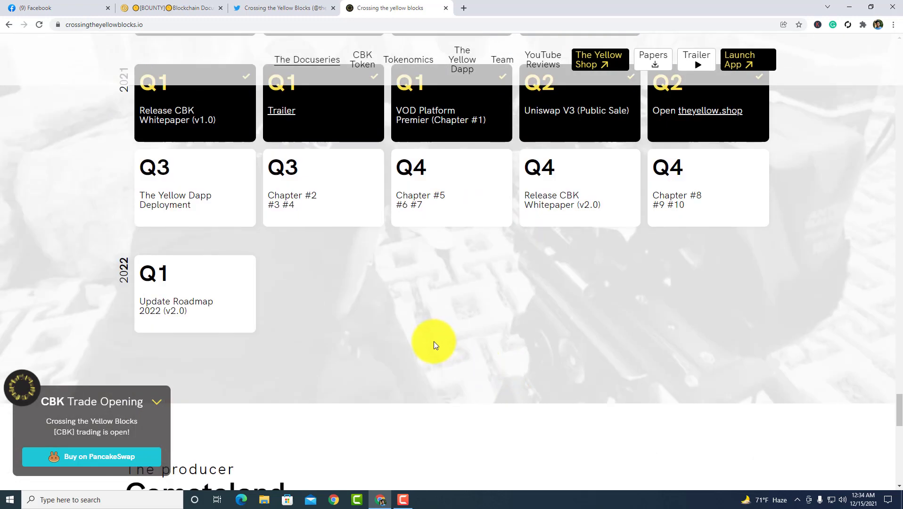
mouse_move(417, 348)
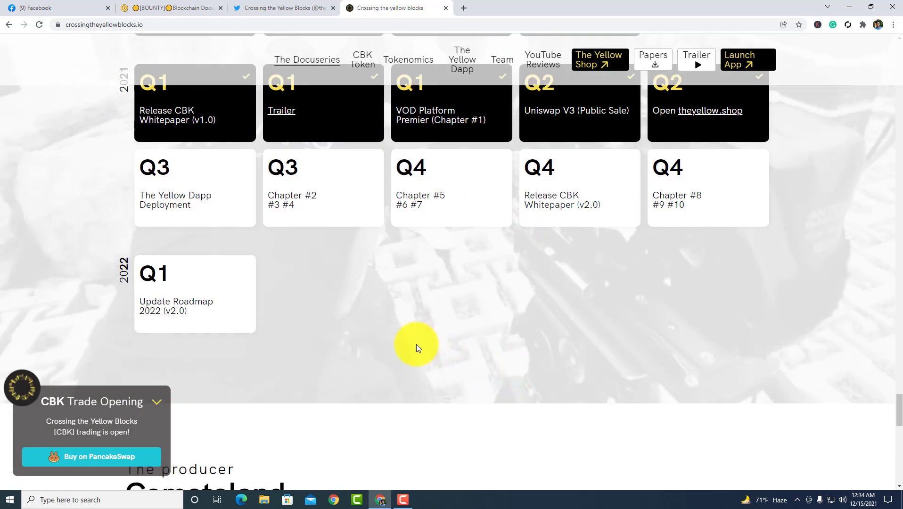
mouse_move(219, 333)
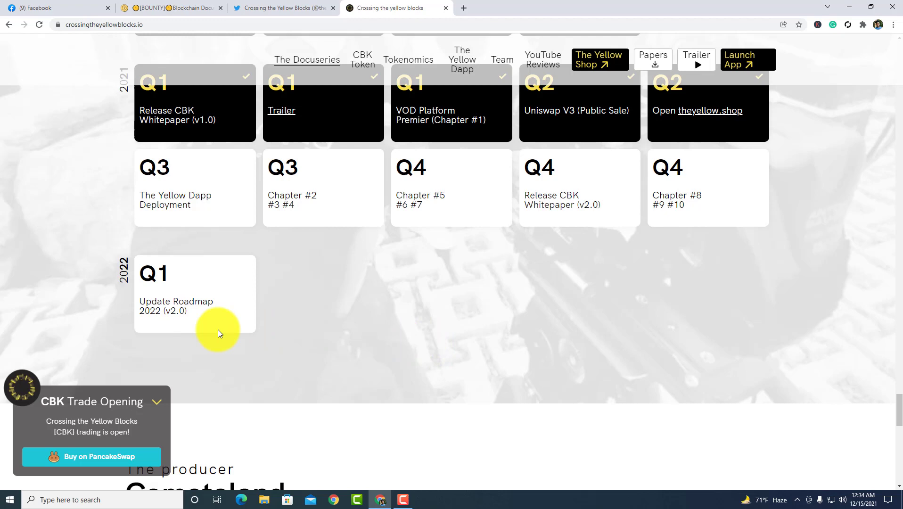
scroll(down, 3)
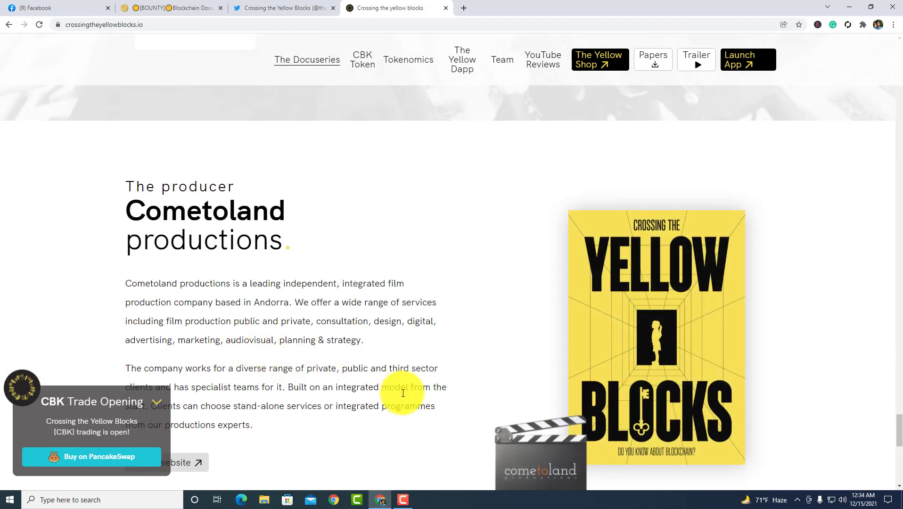
mouse_move(480, 405)
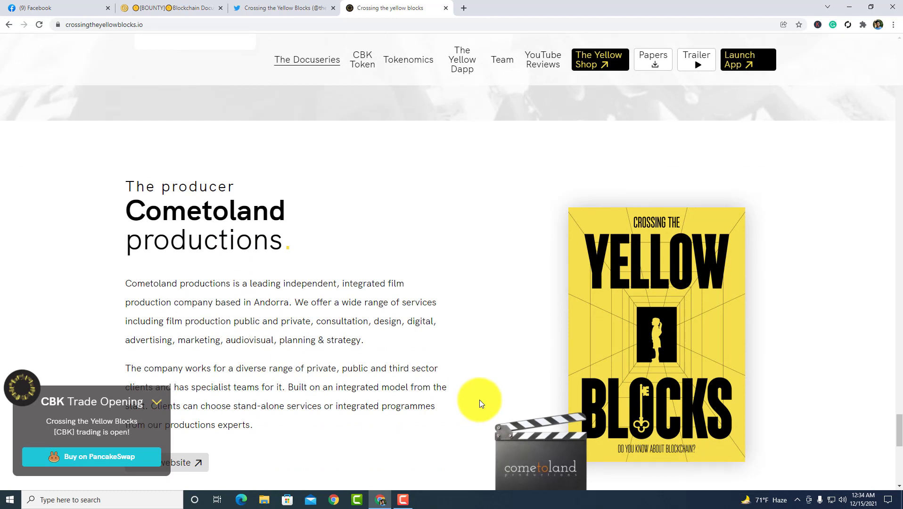
mouse_move(483, 404)
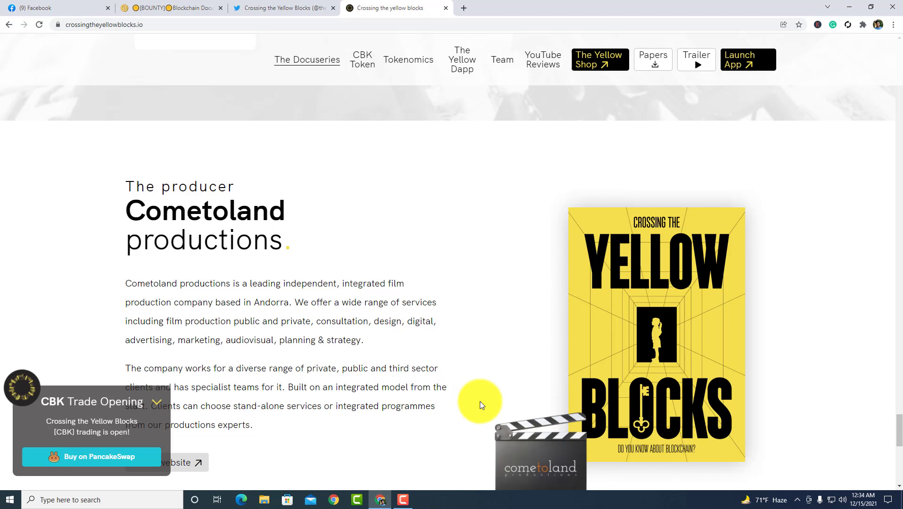
mouse_move(482, 407)
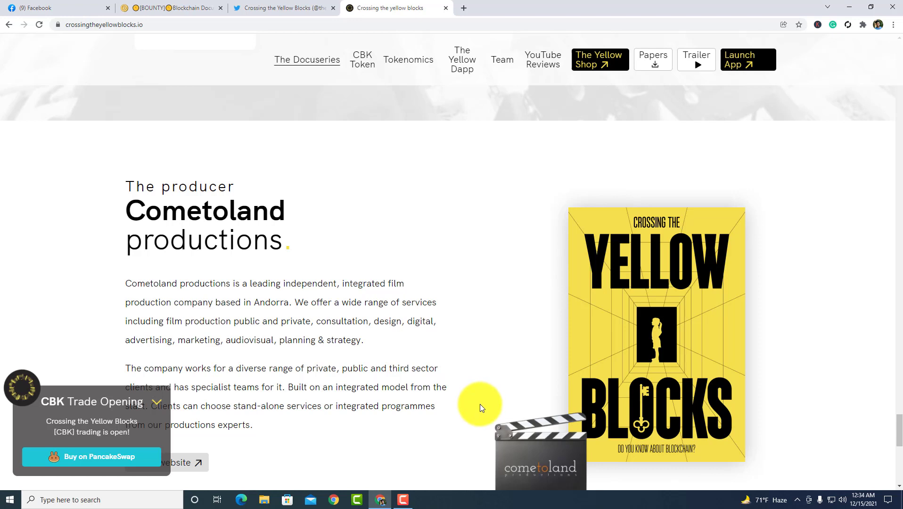
mouse_move(481, 410)
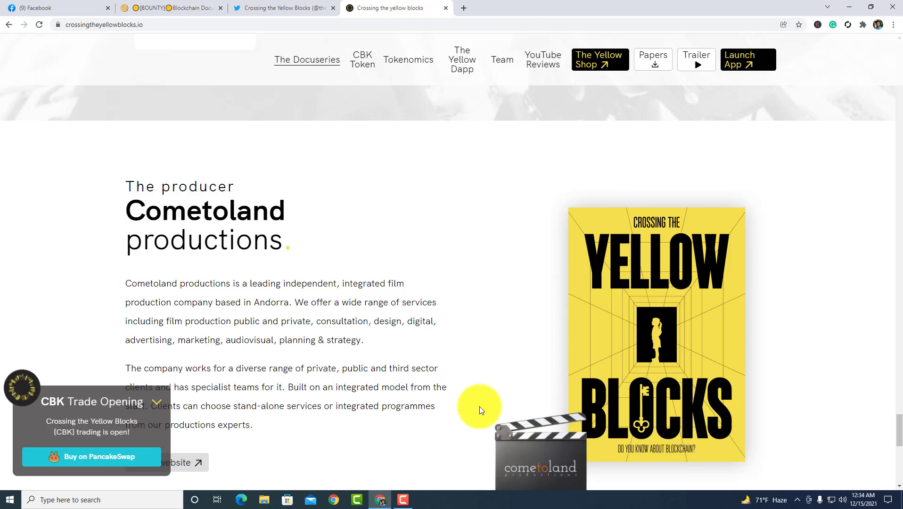
Step: Scroll past the producer description to the Binance and DEXTools partner logos
scroll(down, 3)
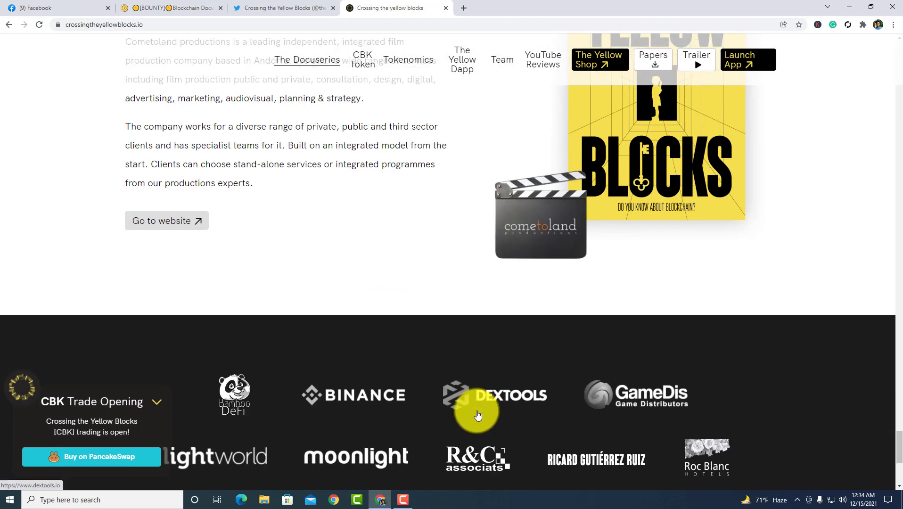
scroll(down, 3)
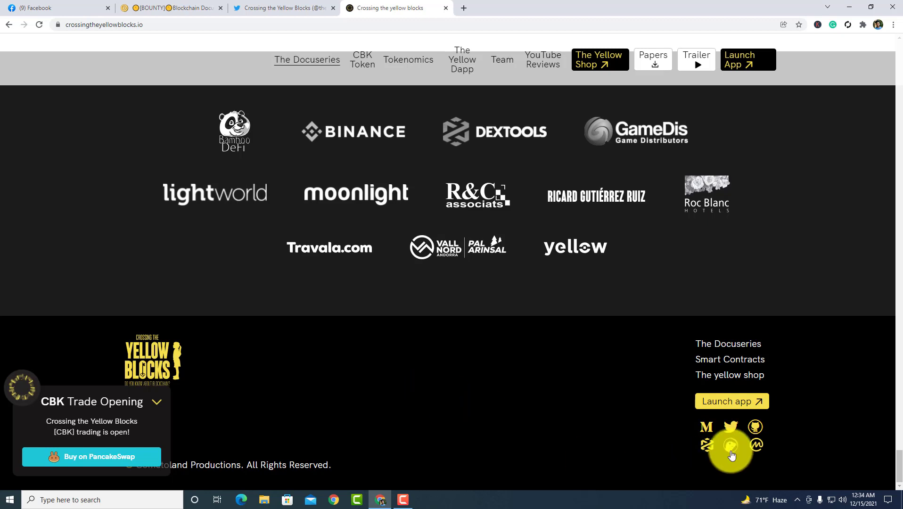
mouse_move(707, 426)
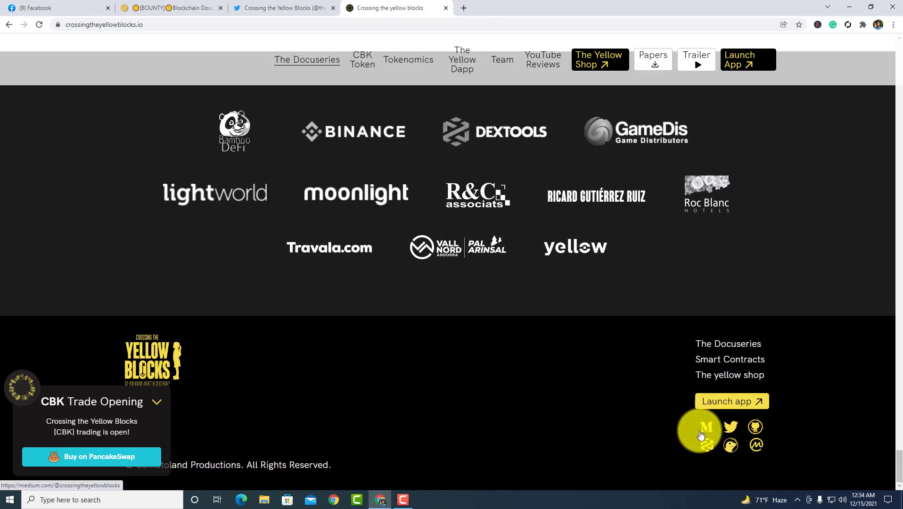
mouse_move(724, 426)
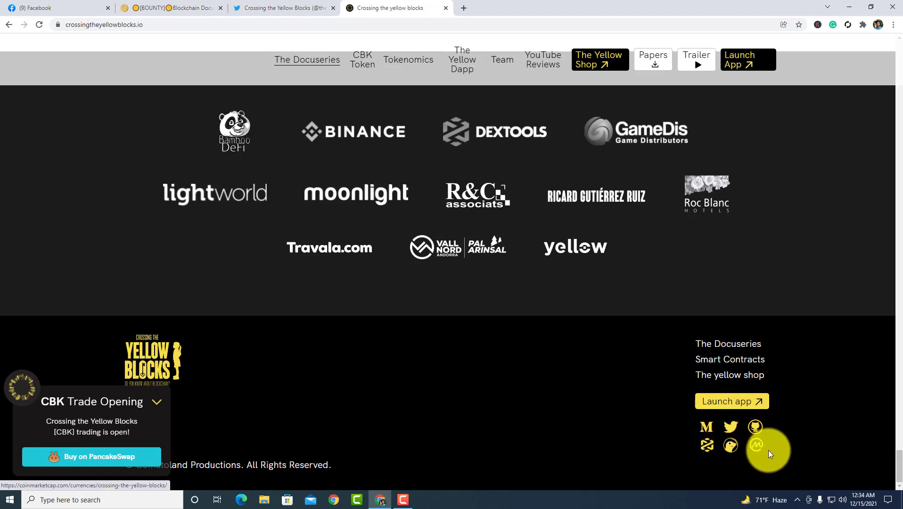
Step: Launch the token's CoinGecko listing from the footer icon in a new tab
right_click(757, 444)
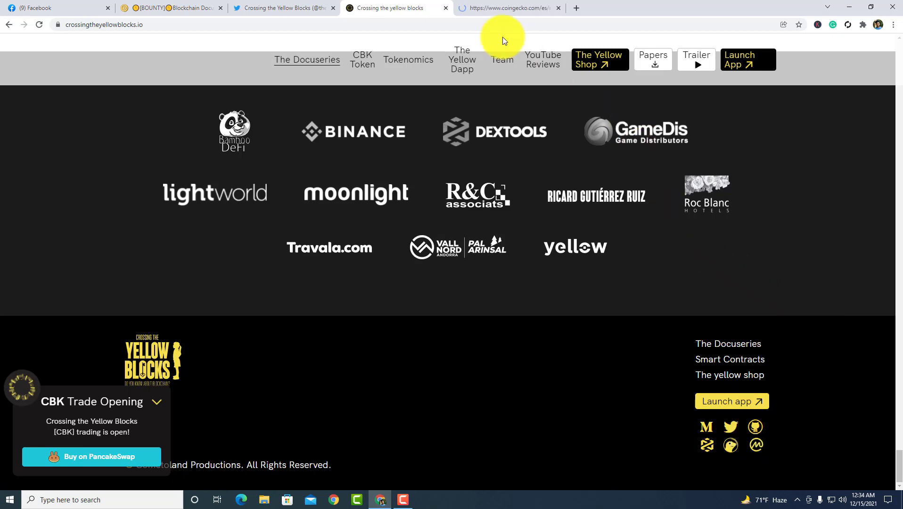
Step: Review the CoinGecko CBK listing near 0.117 USD, translated into English
click(509, 8)
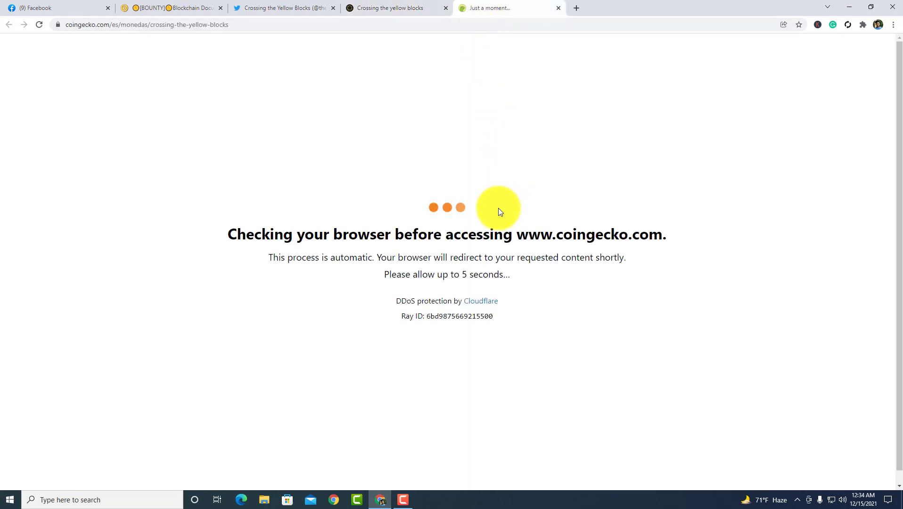
mouse_move(495, 243)
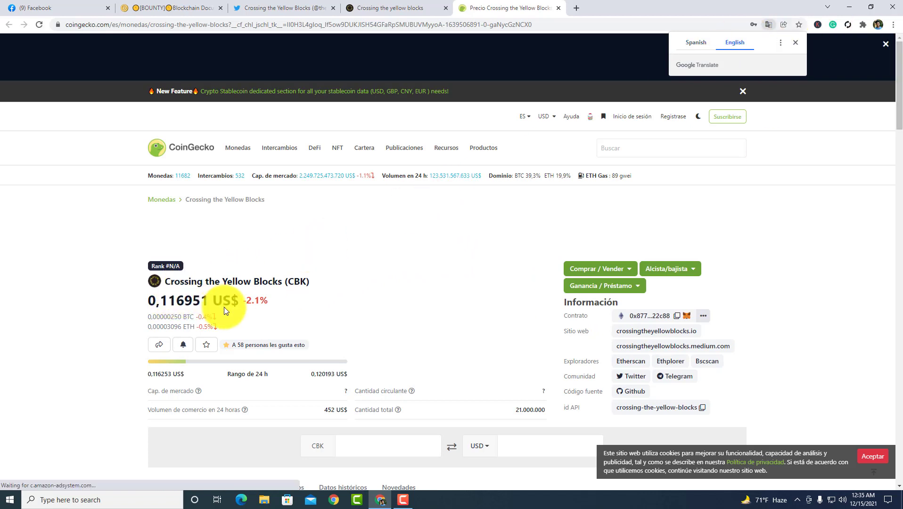
click(736, 43)
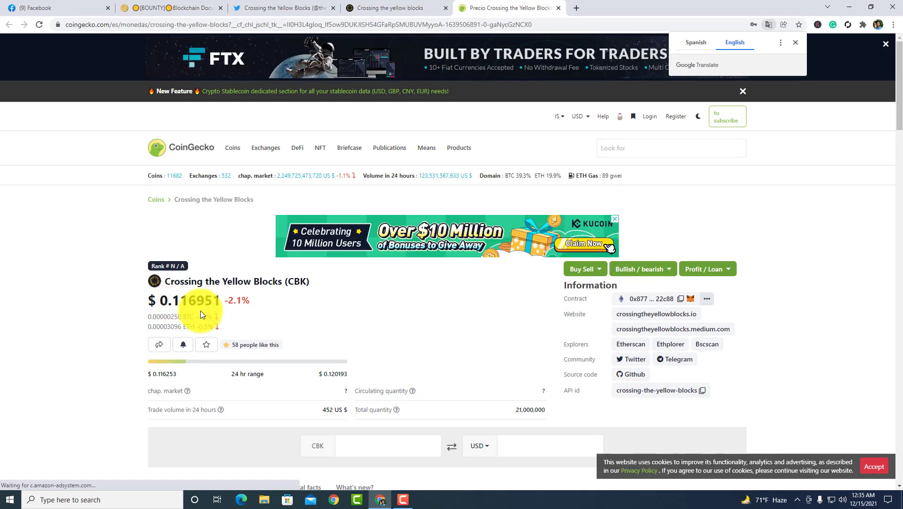
scroll(down, 3)
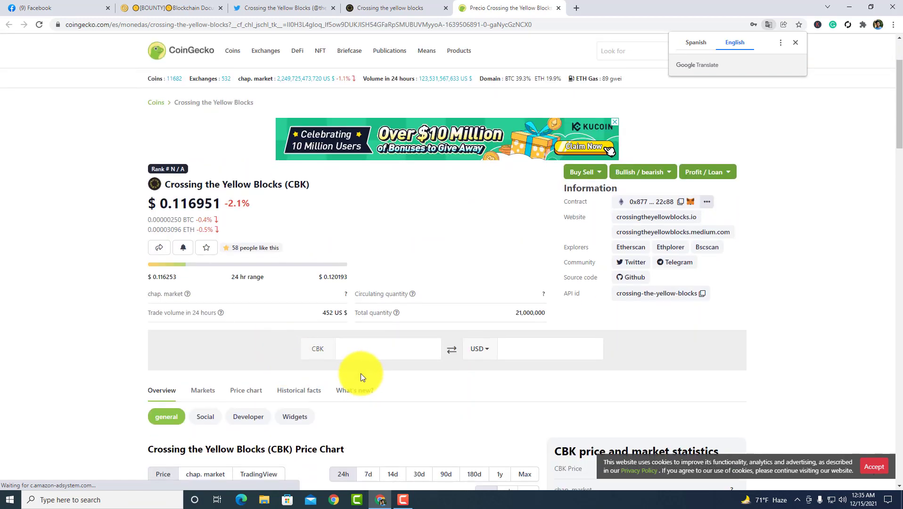
scroll(down, 3)
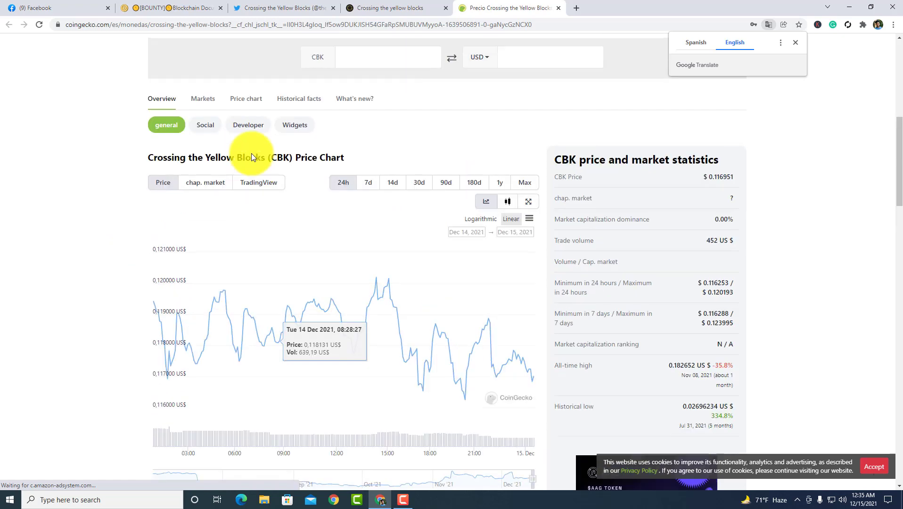
Step: Check CoinGecko's markets for CBK, then return to the project website tab
click(203, 98)
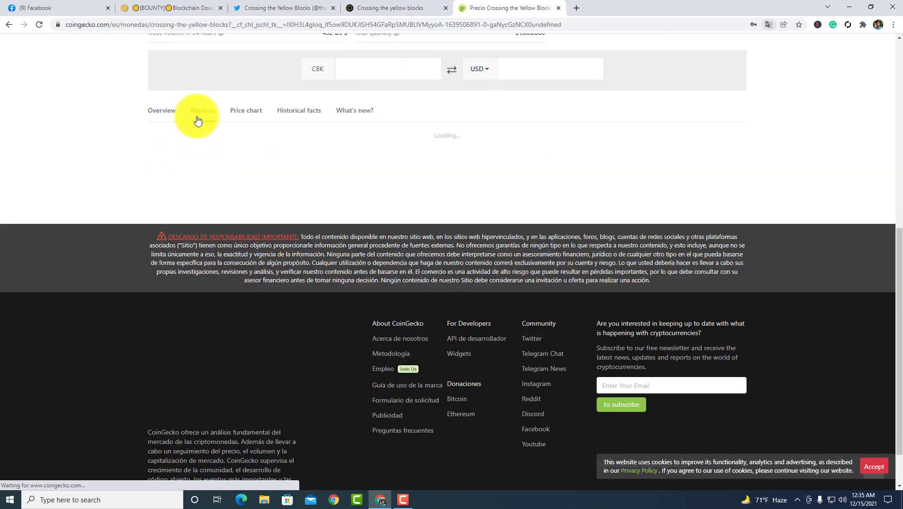
click(203, 110)
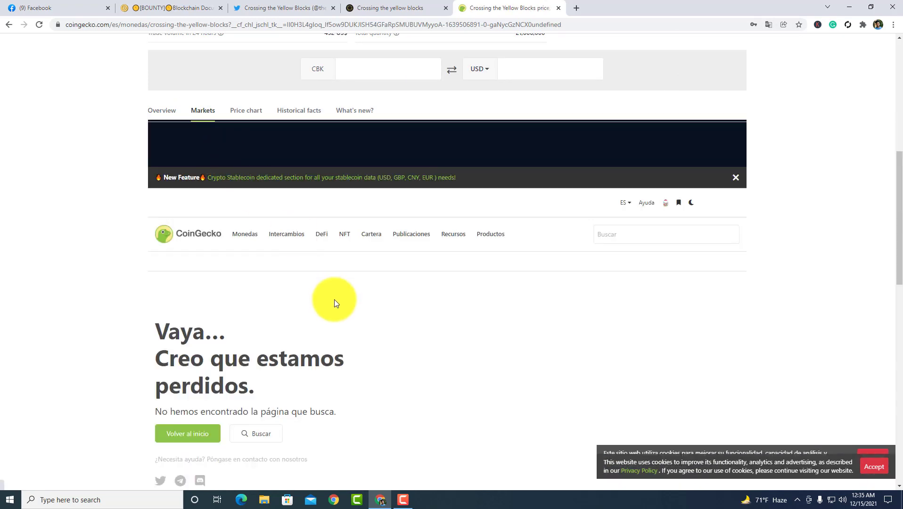
scroll(down, 3)
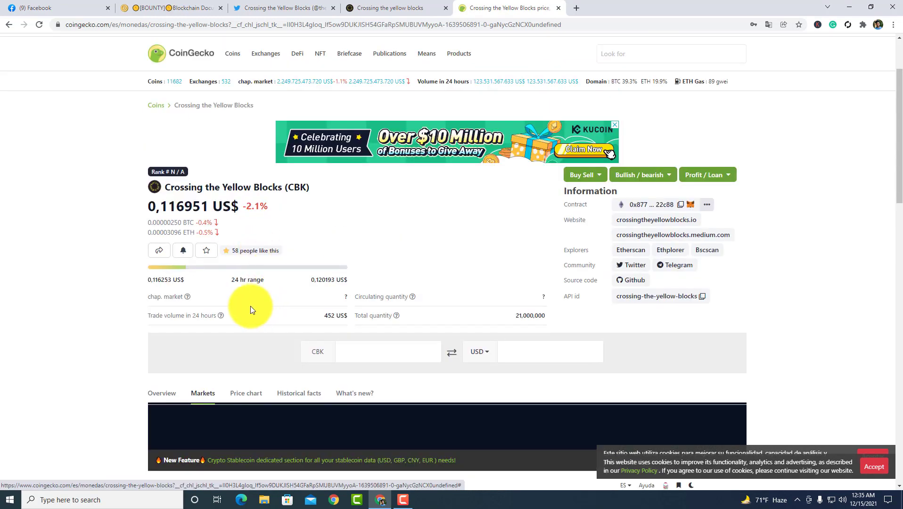
scroll(down, 3)
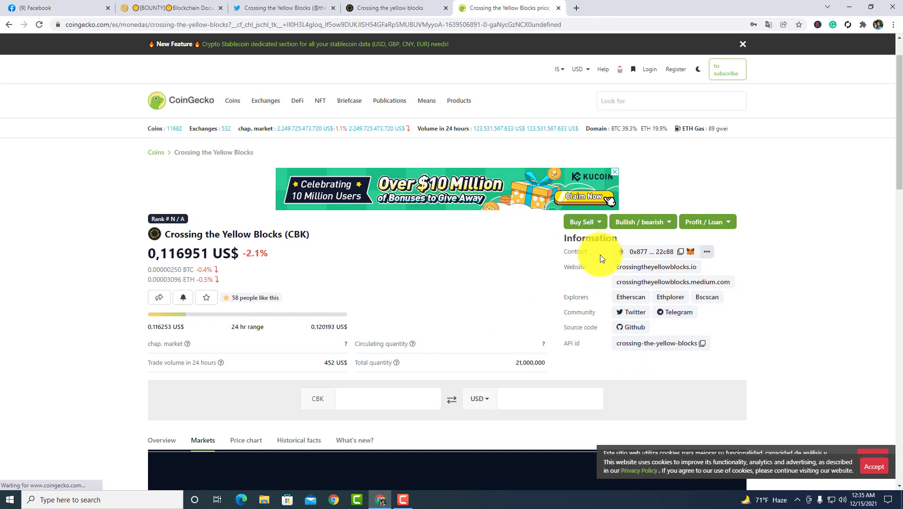
mouse_move(593, 305)
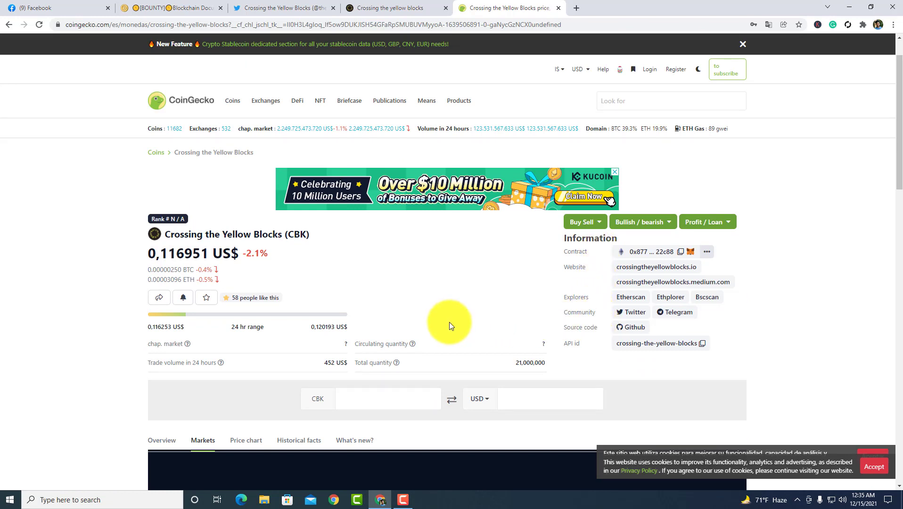
click(396, 8)
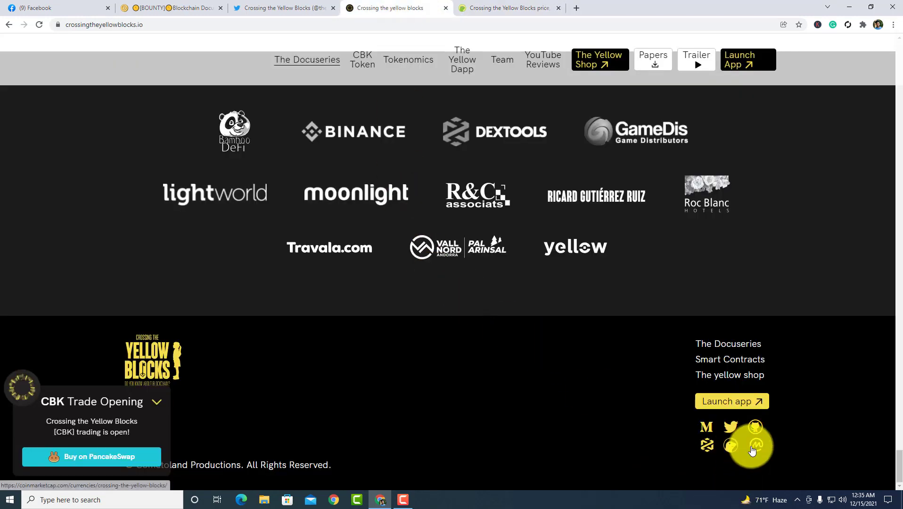
Step: Review CoinMarketCap's CBK markets showing PancakeSwap and ApeSwap pairs, then return to the website
click(756, 445)
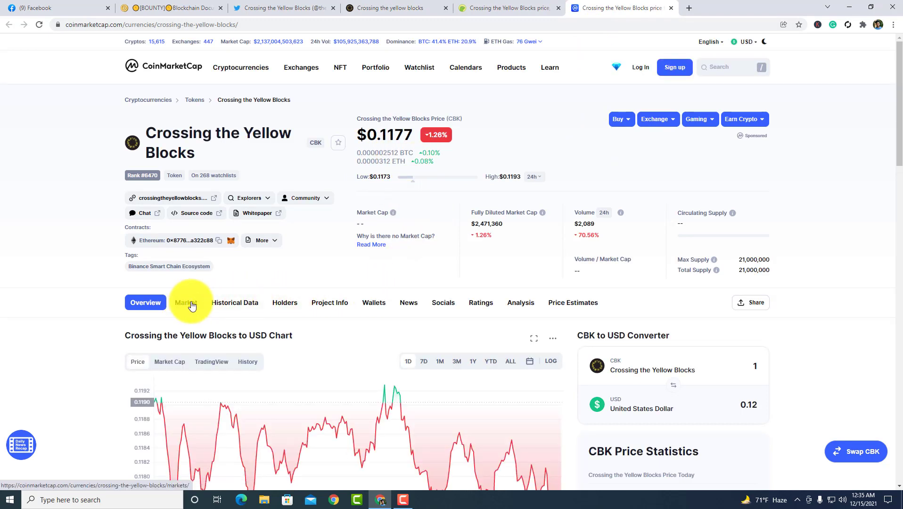
click(186, 303)
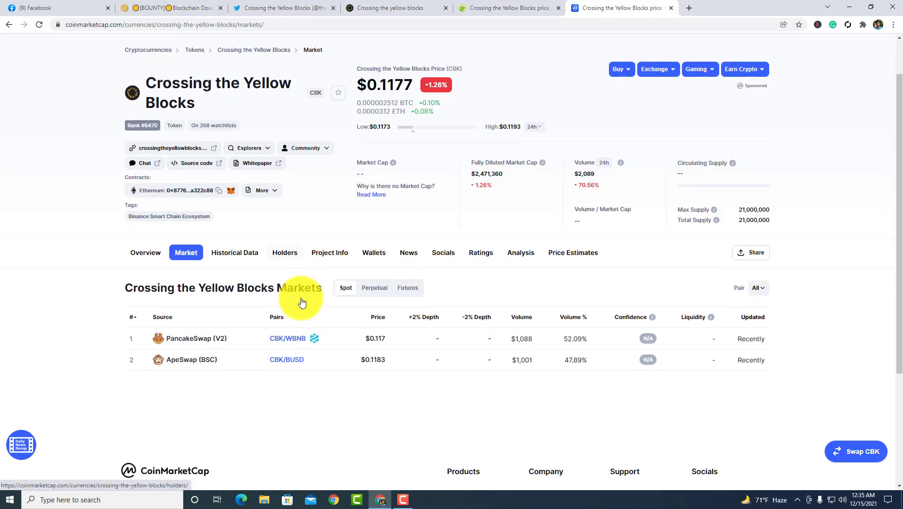
scroll(down, 3)
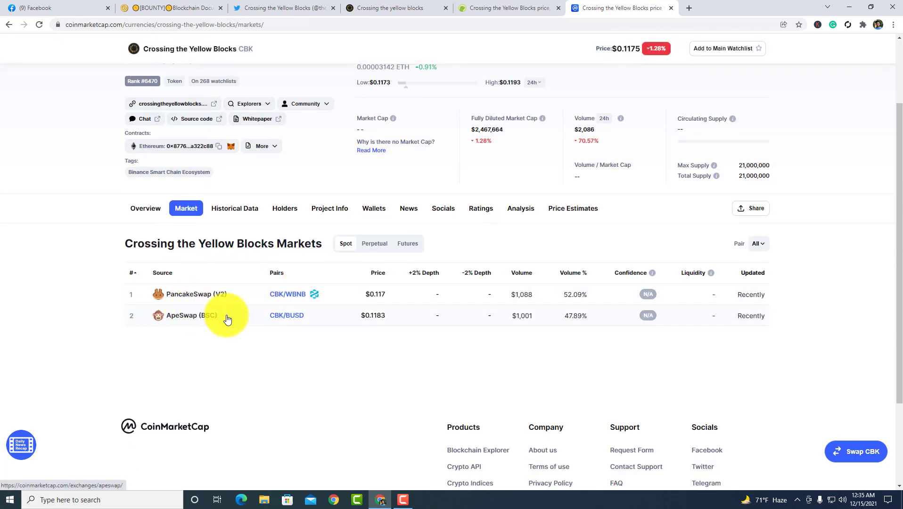
mouse_move(207, 303)
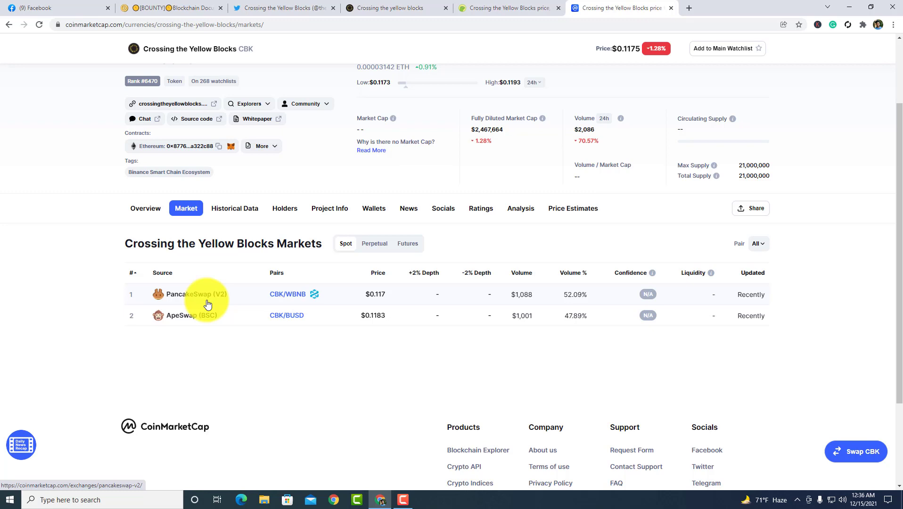
click(392, 7)
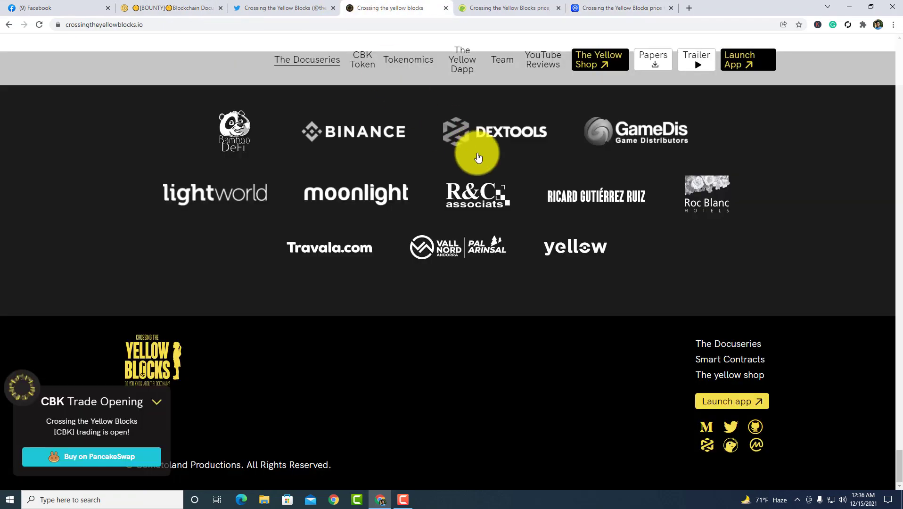
Step: View the Tokenomics allocation chart and the Team members page from the top navigation
click(416, 60)
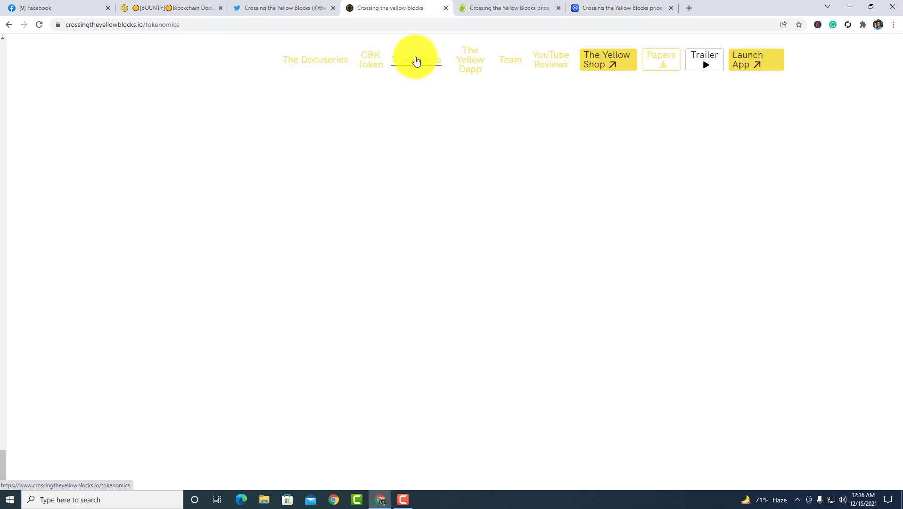
click(416, 60)
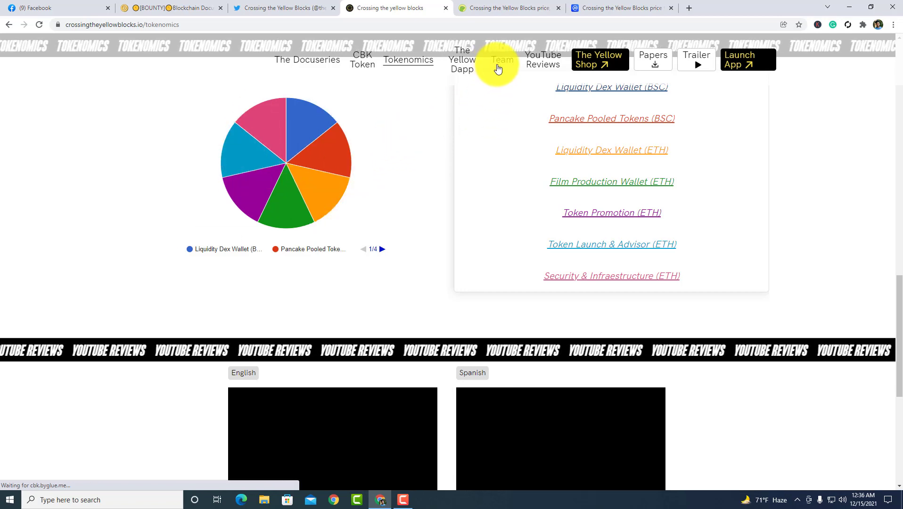
click(502, 60)
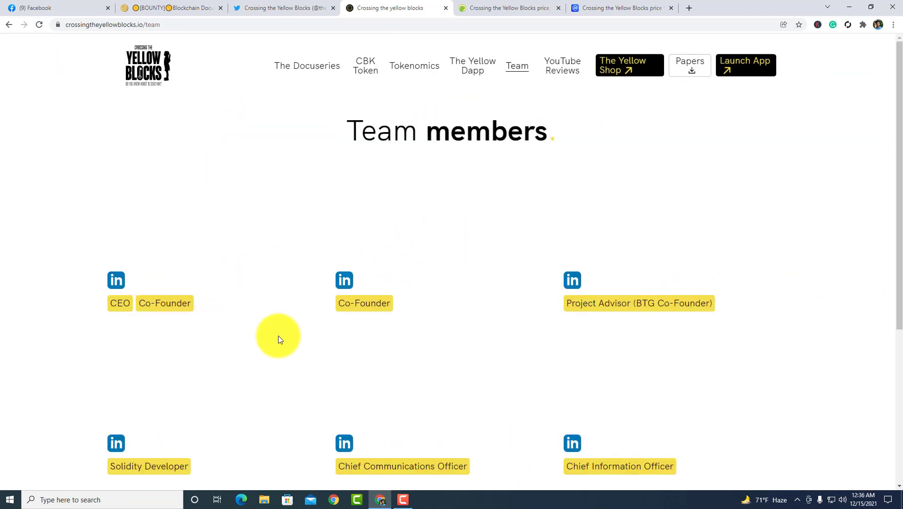
mouse_move(452, 68)
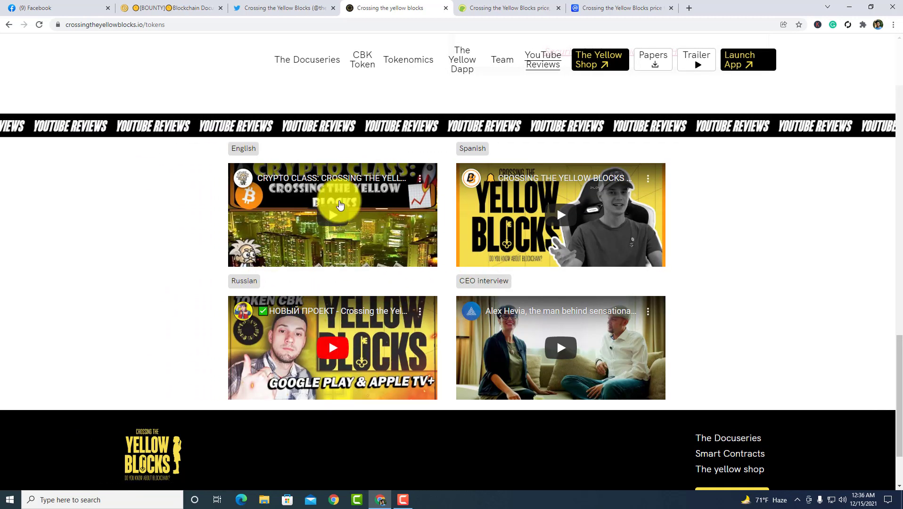
Step: Play the English review video briefly, pause it, and show the Papers dropdown
click(337, 204)
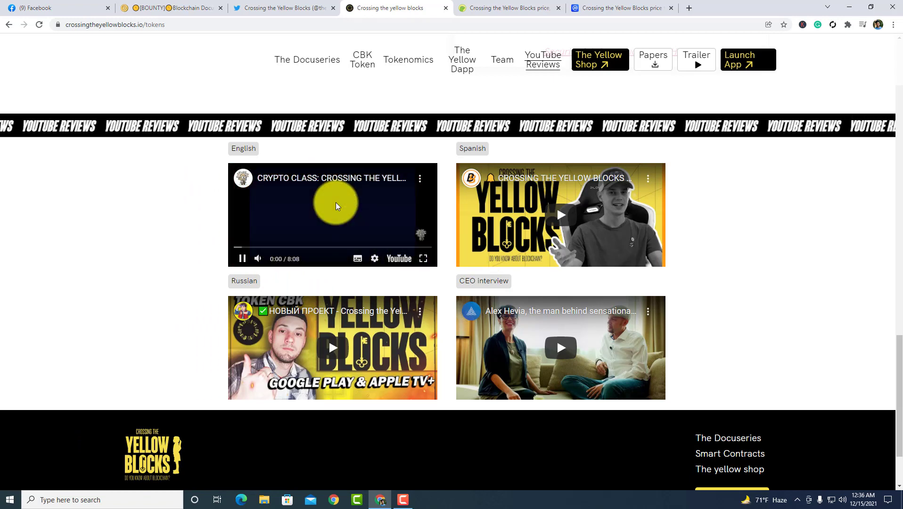
click(337, 207)
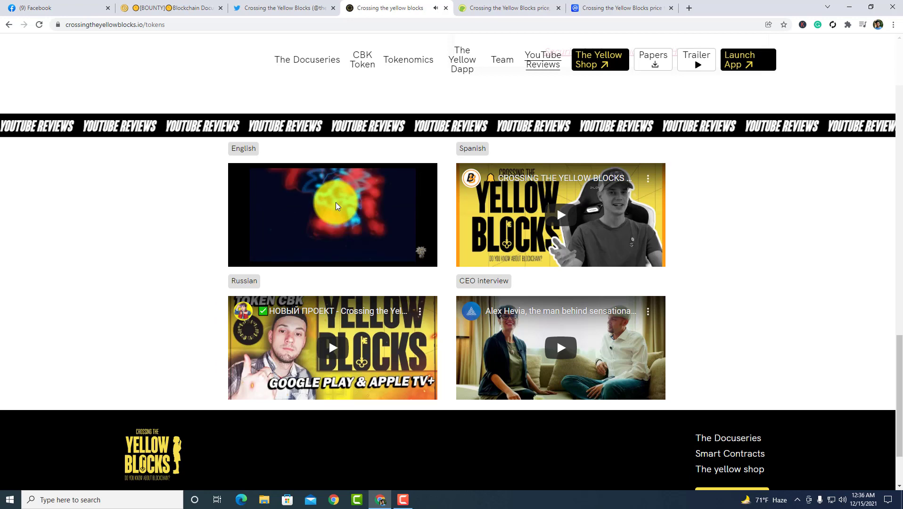
click(336, 204)
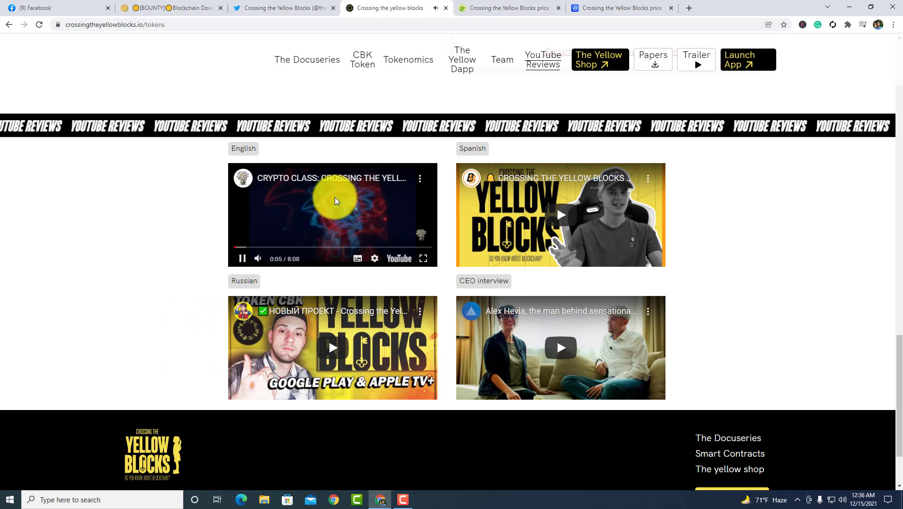
mouse_move(491, 199)
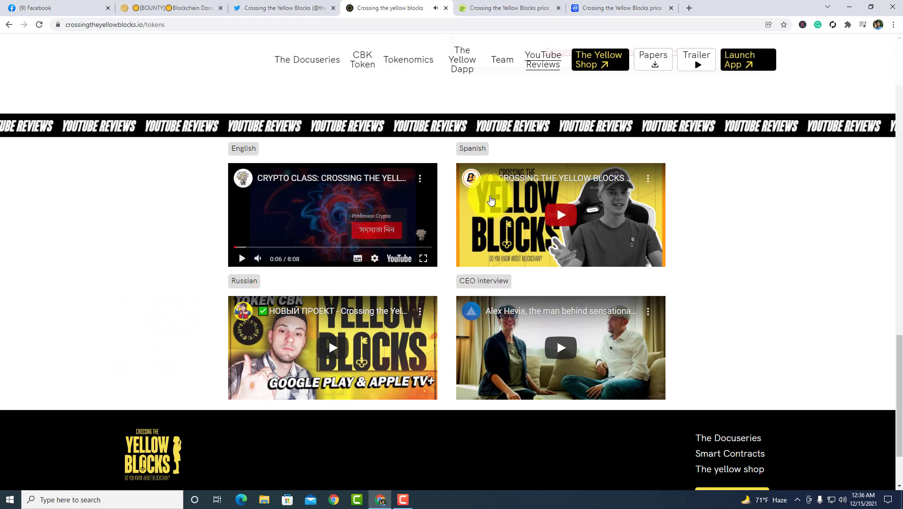
mouse_move(556, 149)
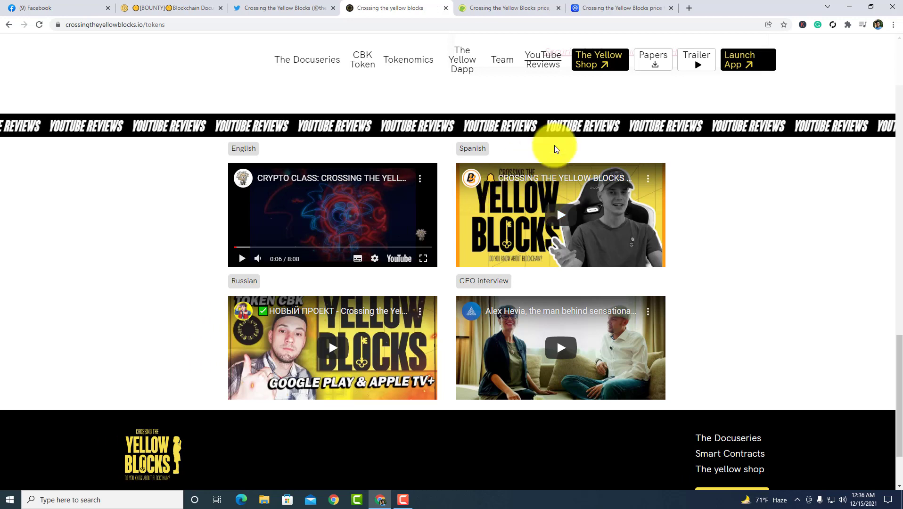
click(653, 58)
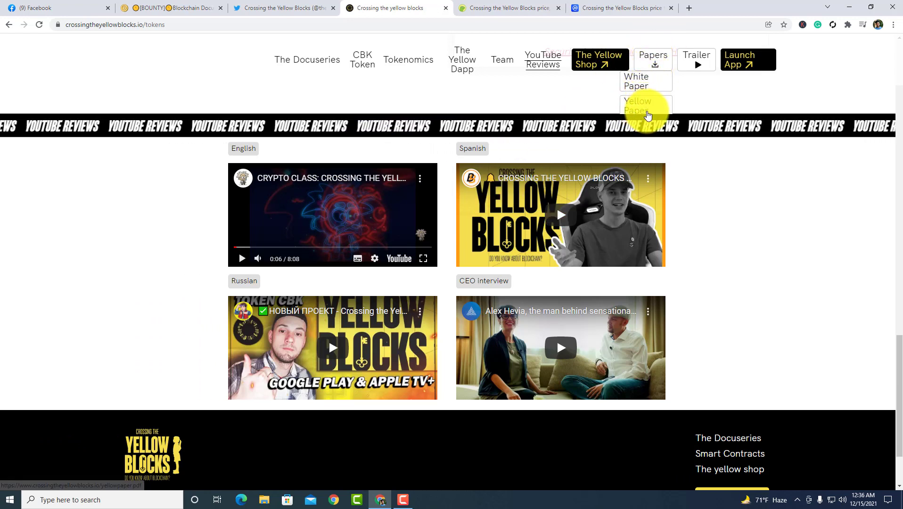
mouse_move(644, 78)
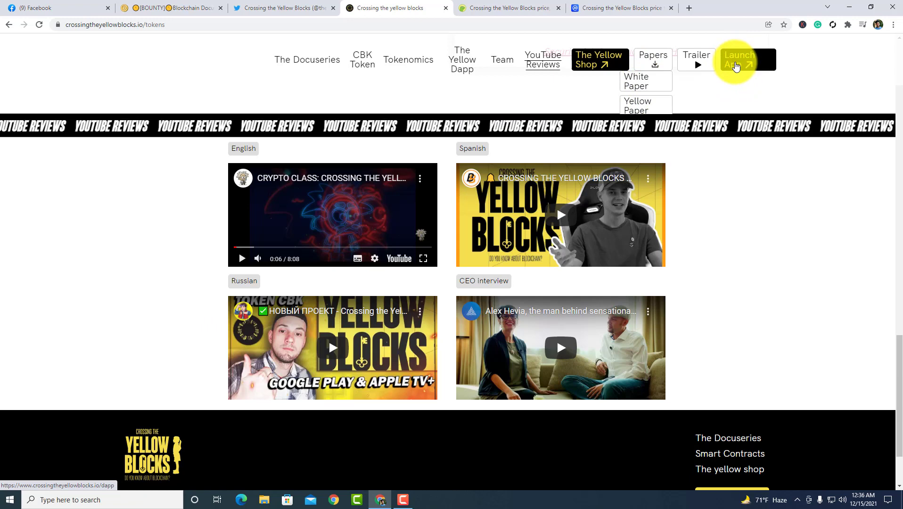
Step: Launch the Yellow Dapp, skim the project's Twitter profile, then return to the website tab
click(739, 60)
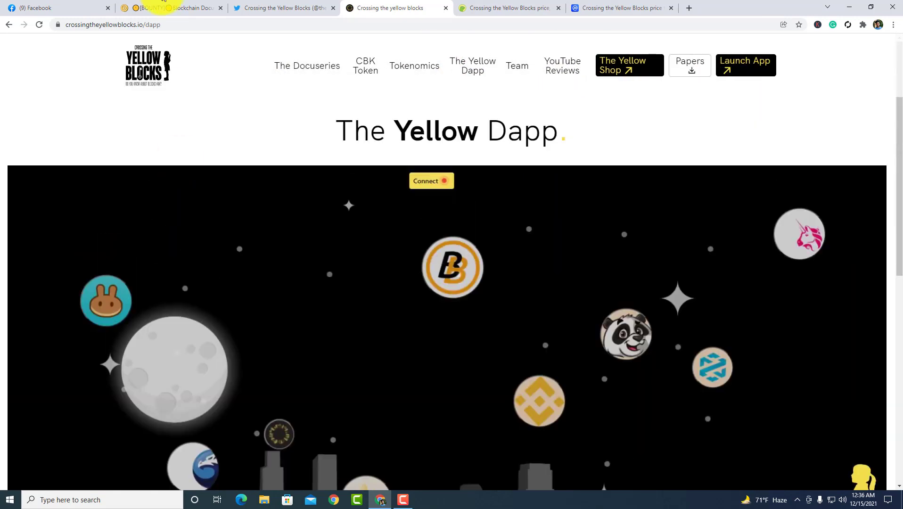
click(287, 8)
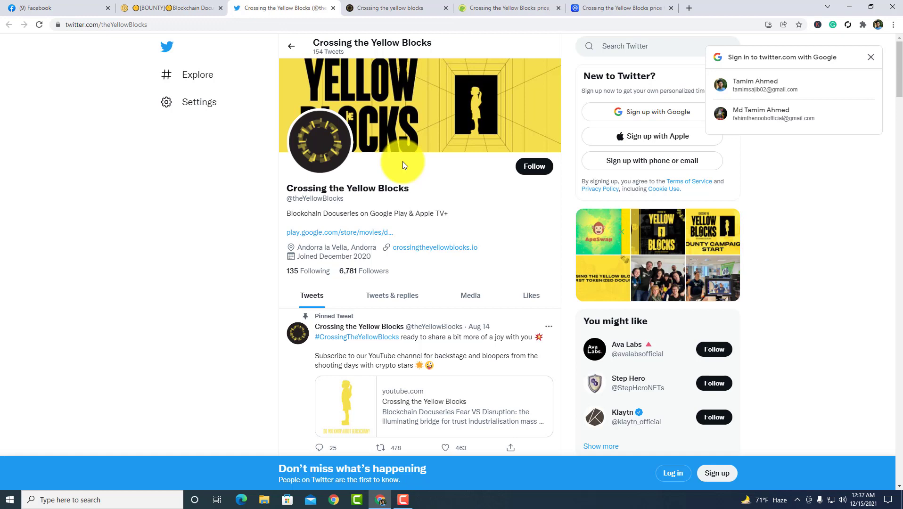
scroll(down, 3)
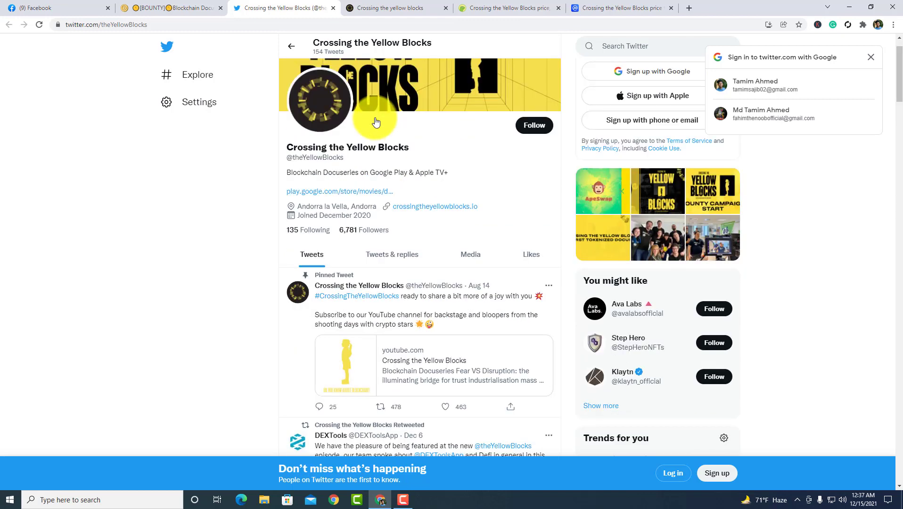
click(392, 7)
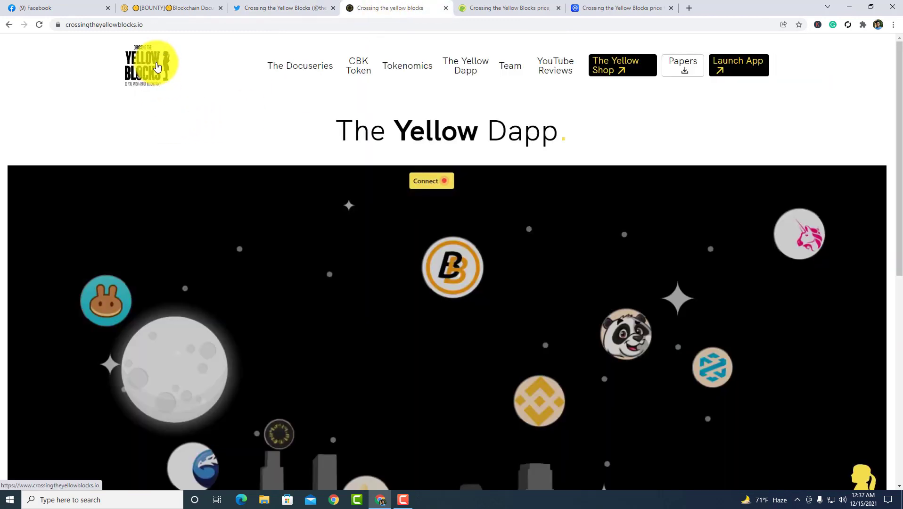